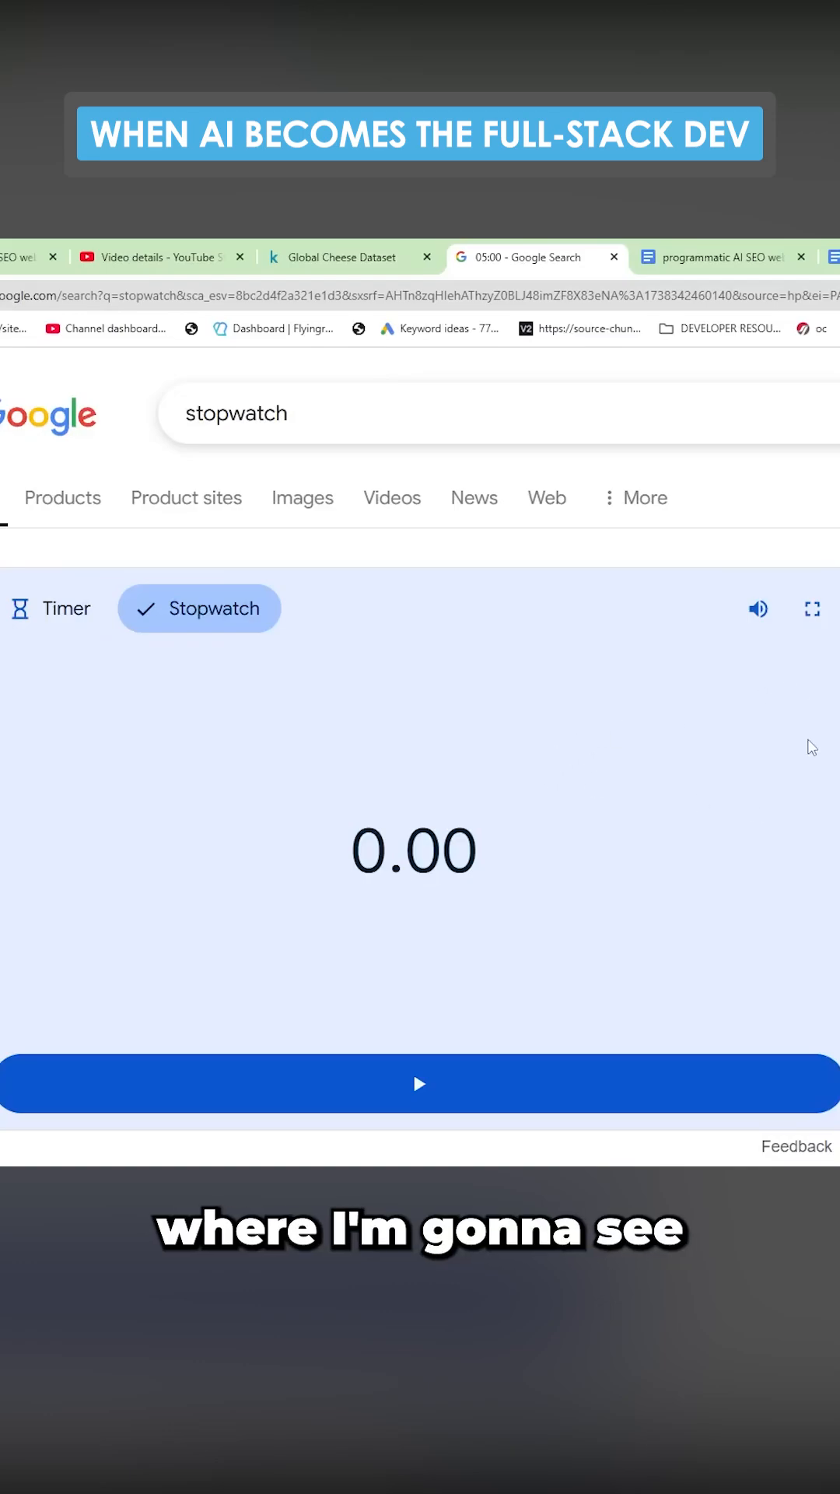
{"action": "mouse_move", "coordinate": [789, 789]}
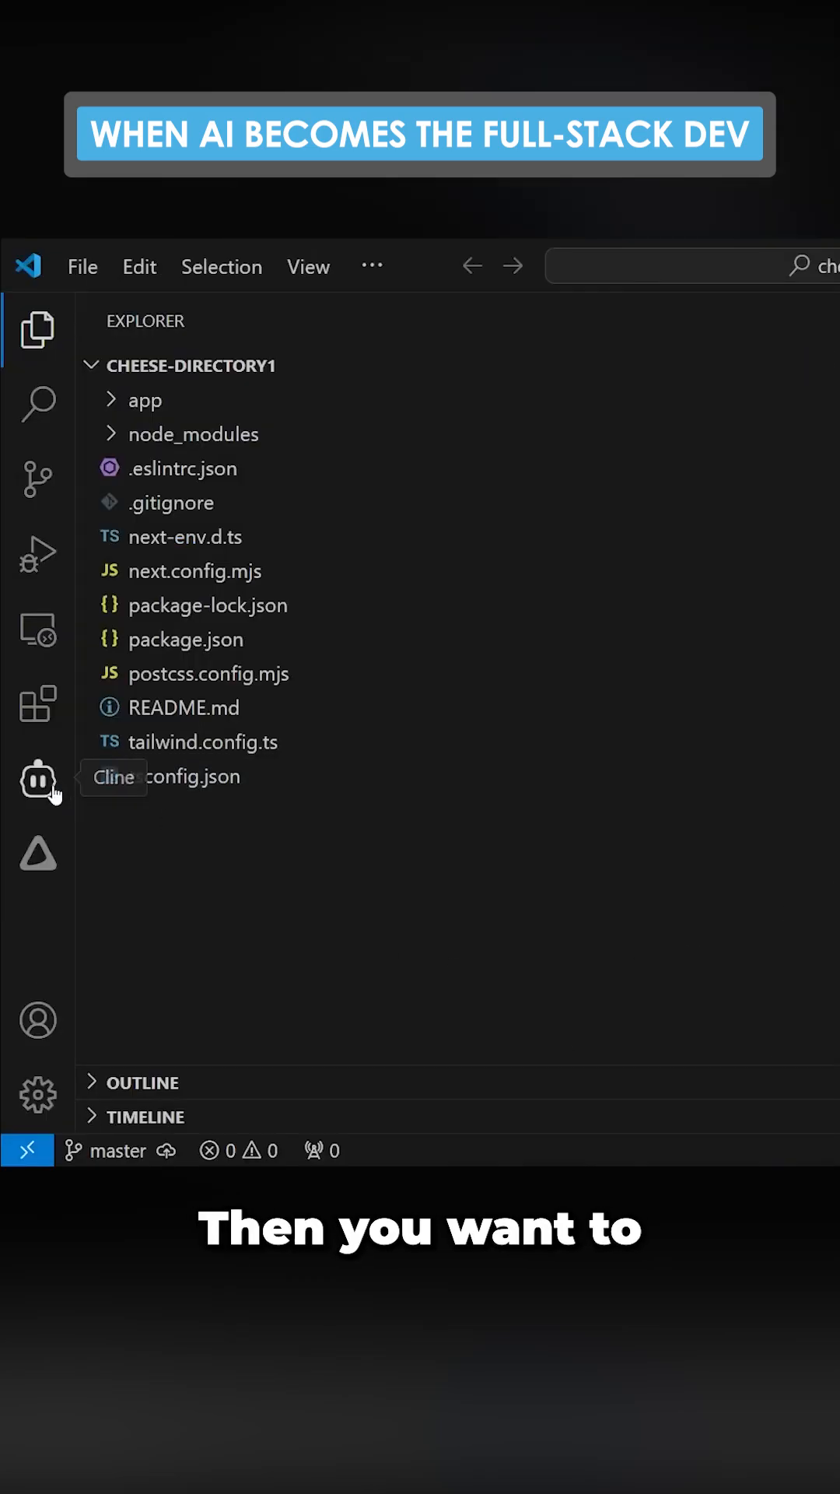
{"action": "mouse_move", "coordinate": [37, 404]}
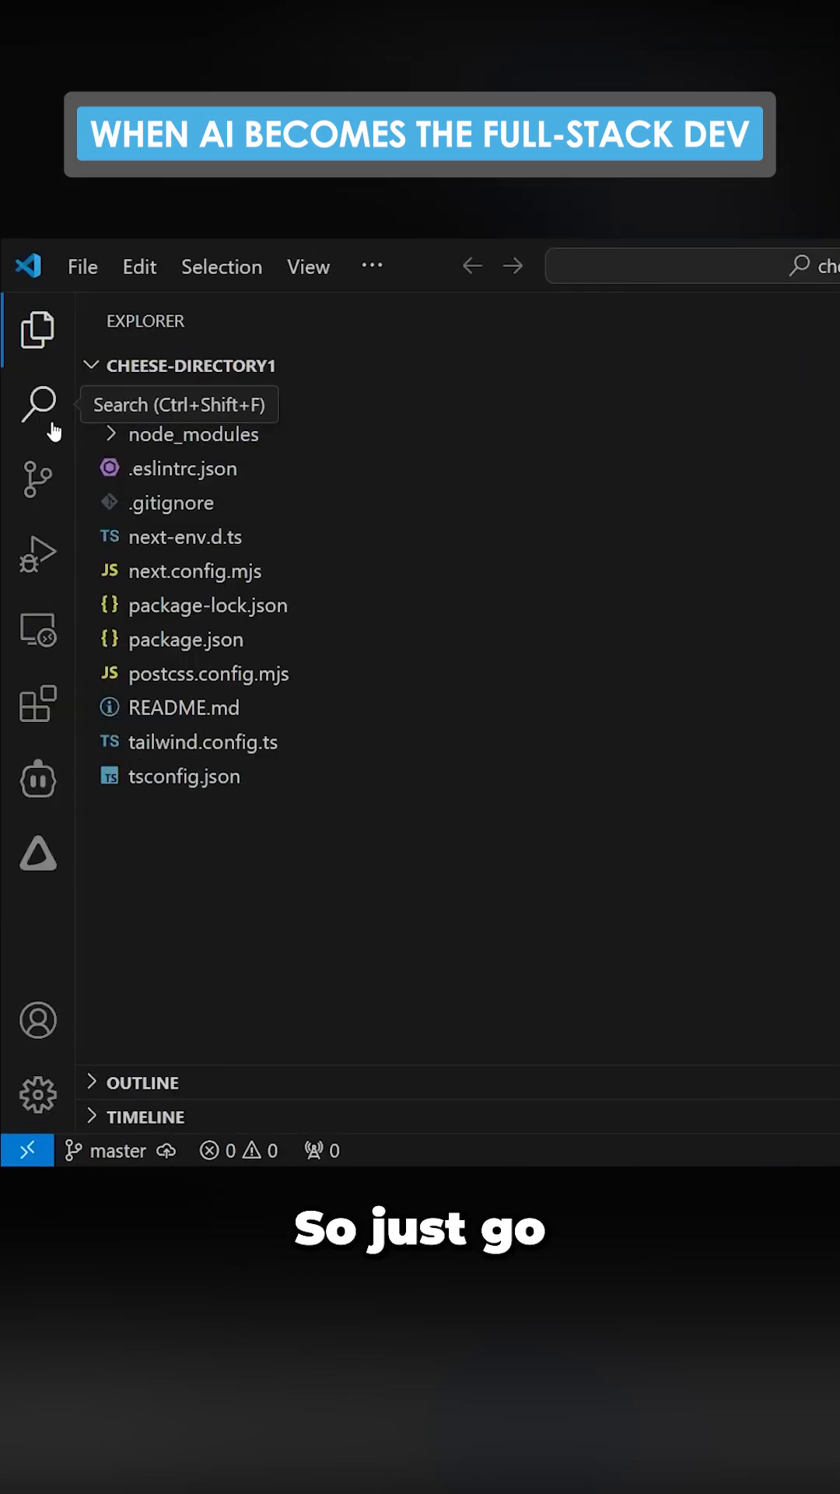
- Show the Extensions view and bring up the Cline agent's sidebar panel
{"action": "left_click", "coordinate": [38, 703]}
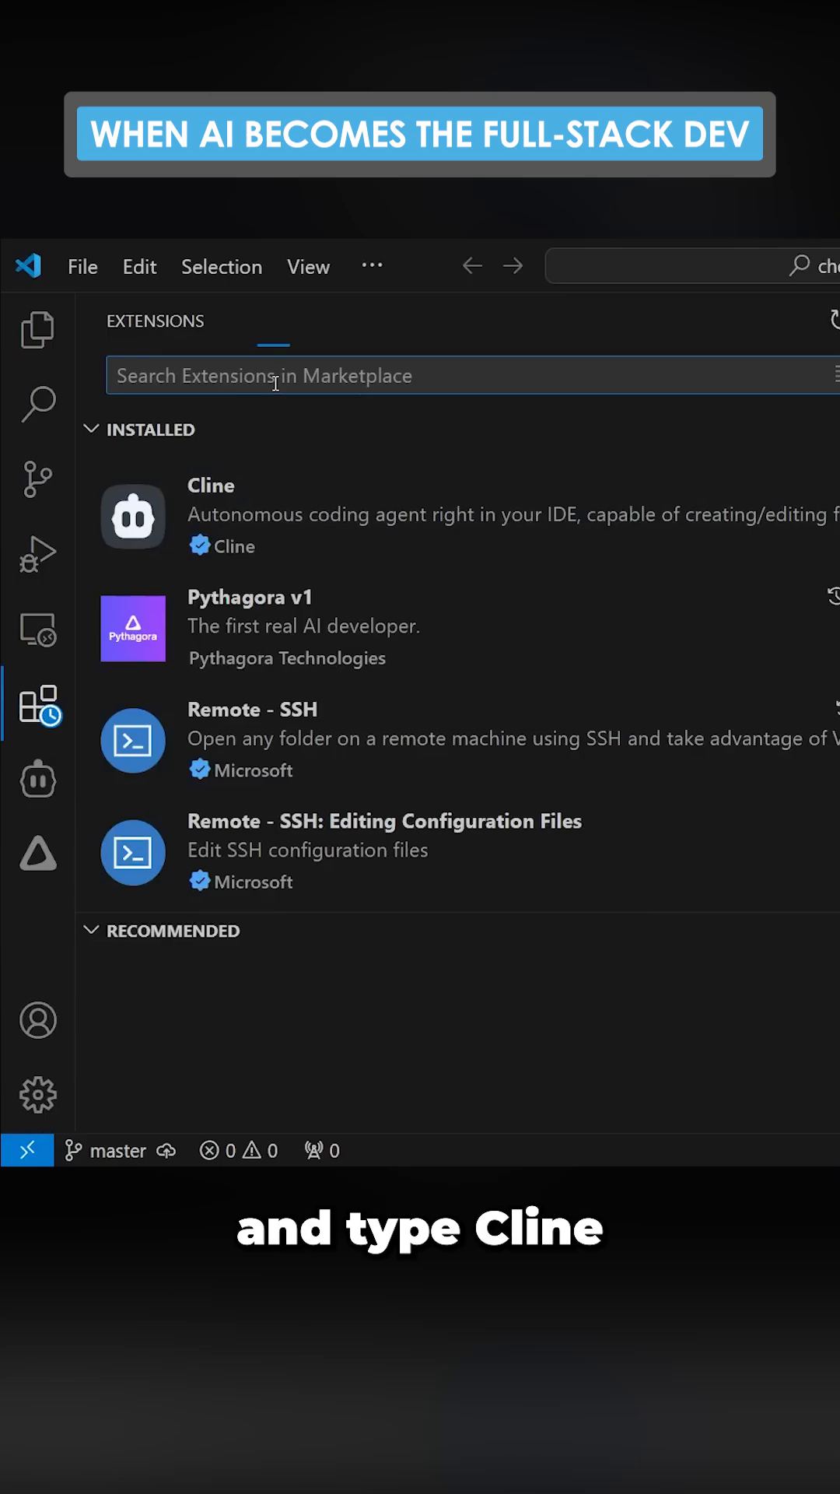
{"action": "left_click", "coordinate": [37, 780]}
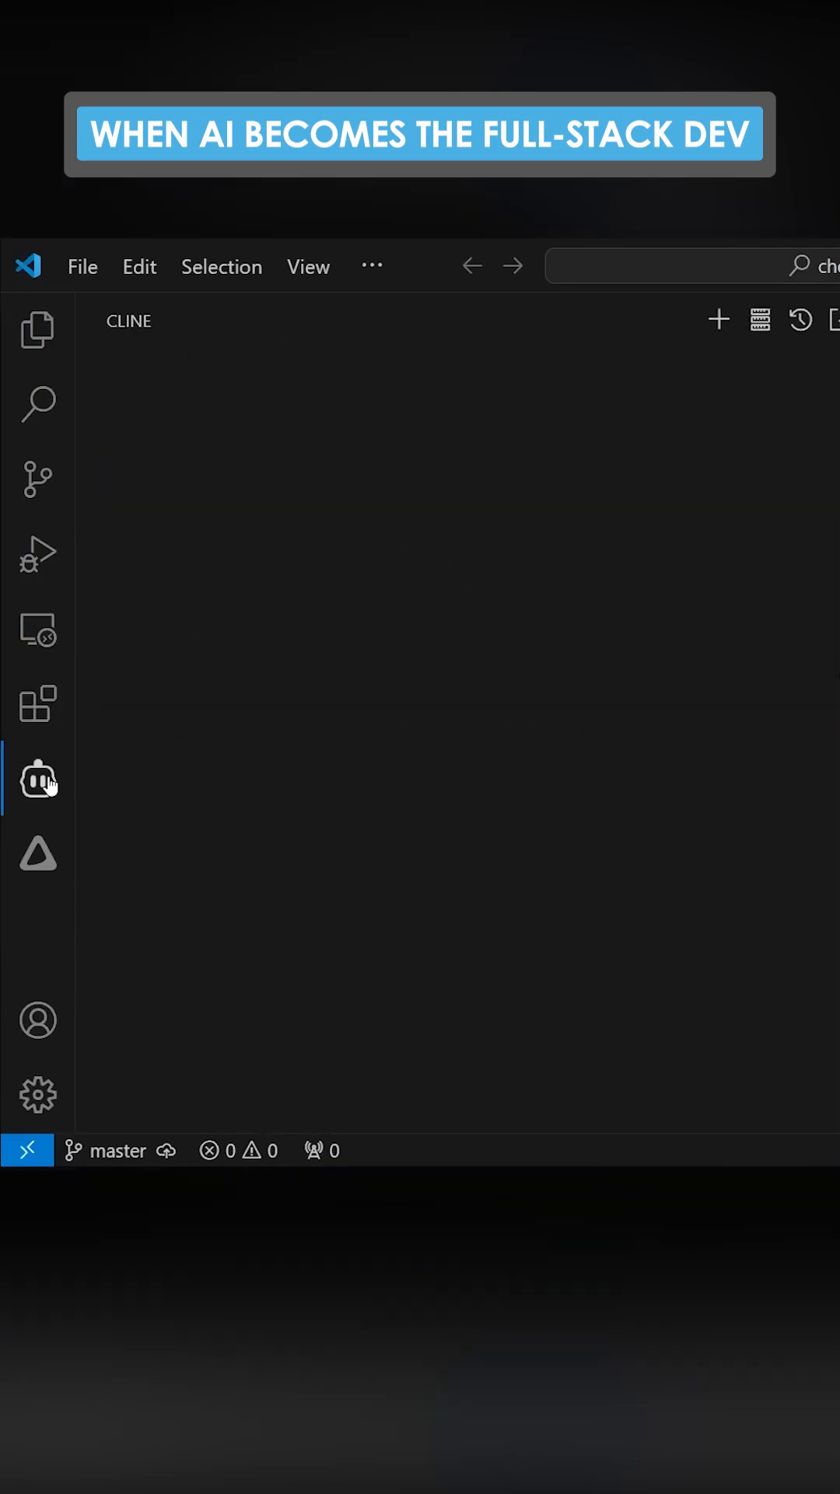
- Review Cline's Anthropic Claude 3.5 Sonnet provider and custom instructions, then confirm with Done
{"action": "left_click", "coordinate": [817, 321]}
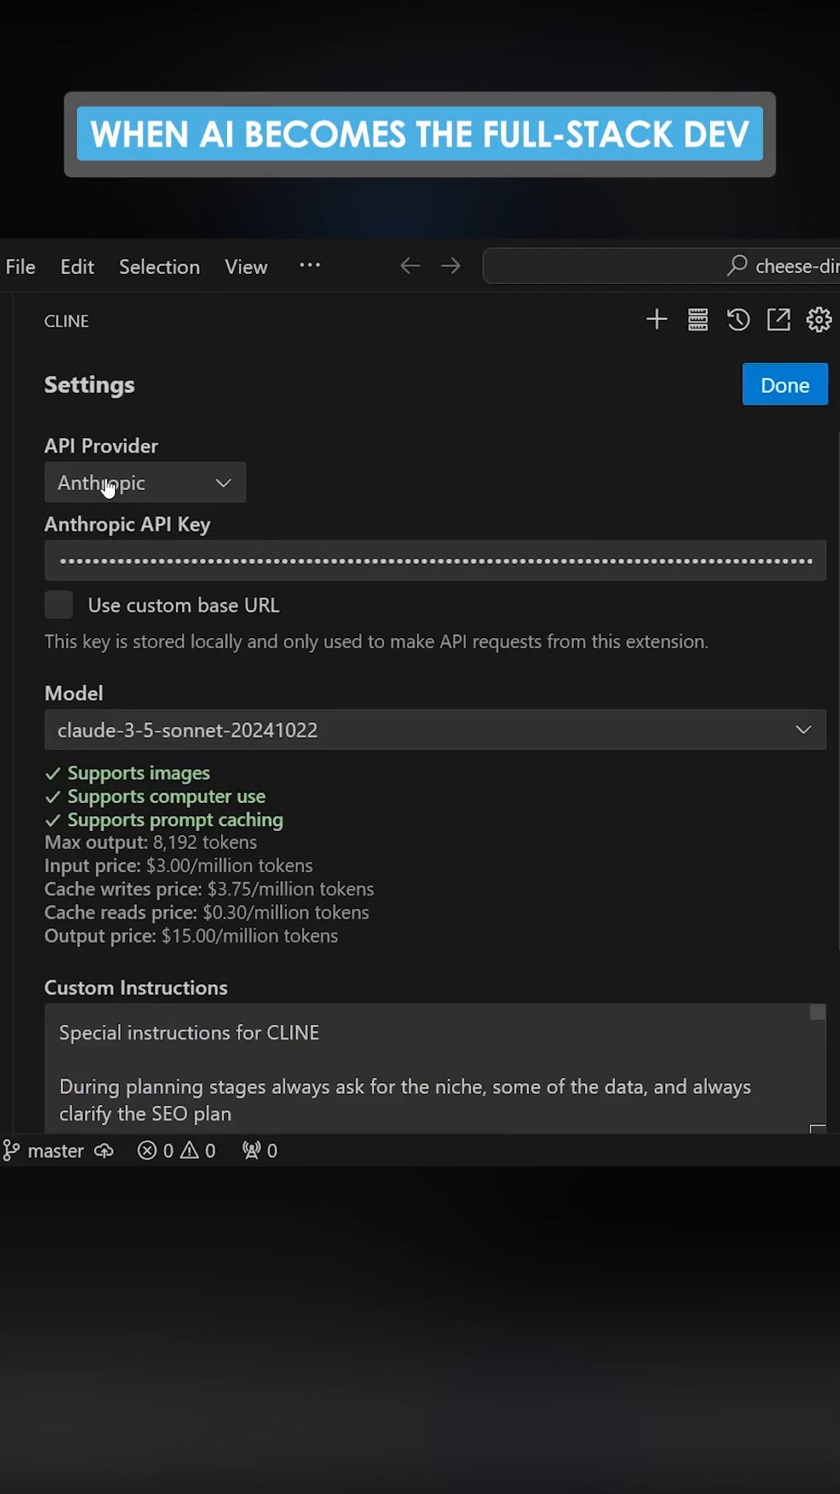
{"action": "scroll", "scroll_direction": "down", "scroll_amount": 3}
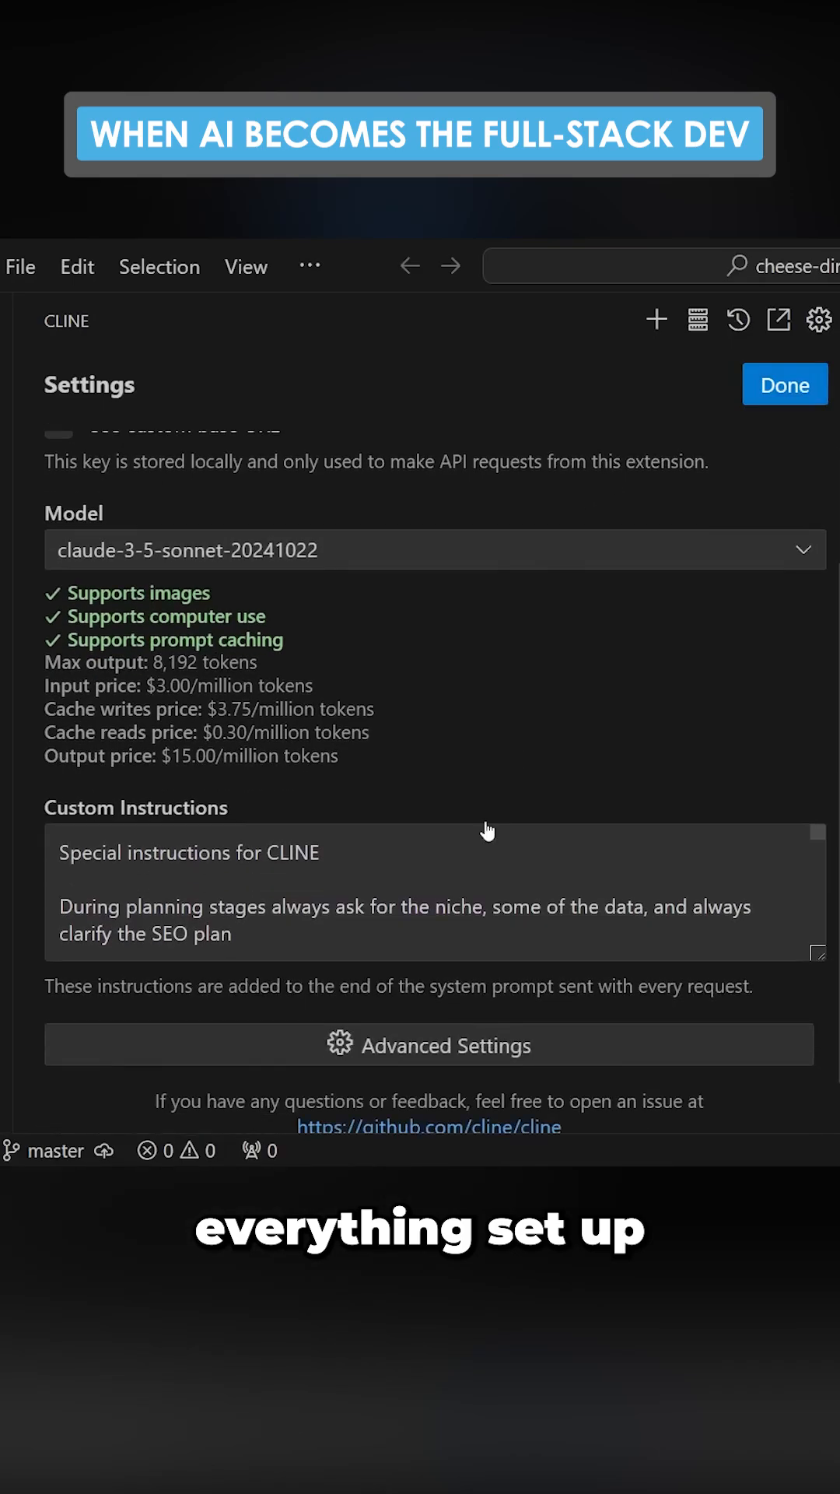
{"action": "scroll", "scroll_direction": "up", "scroll_amount": 3}
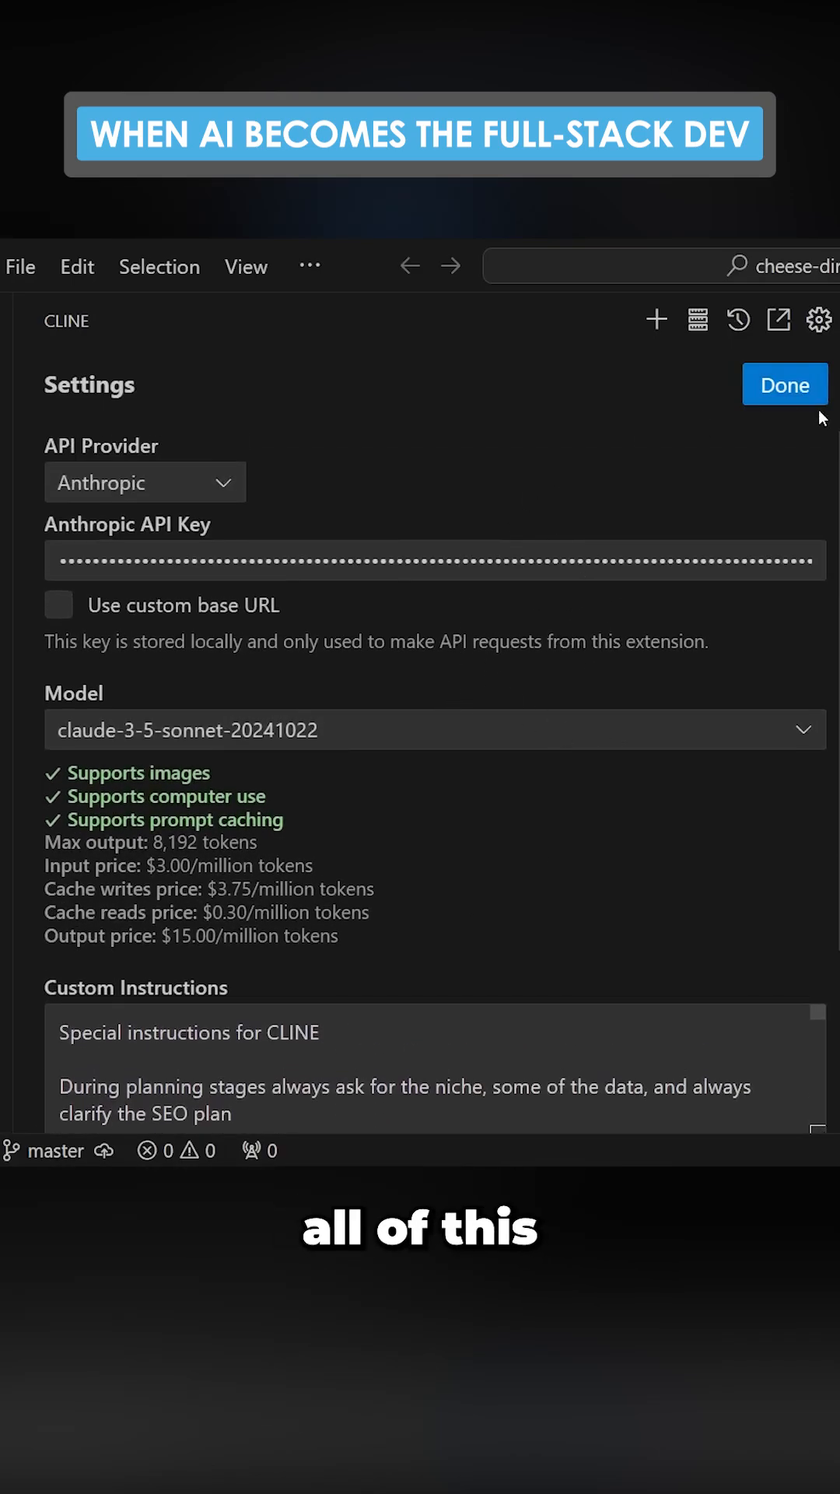
{"action": "left_click", "coordinate": [784, 384]}
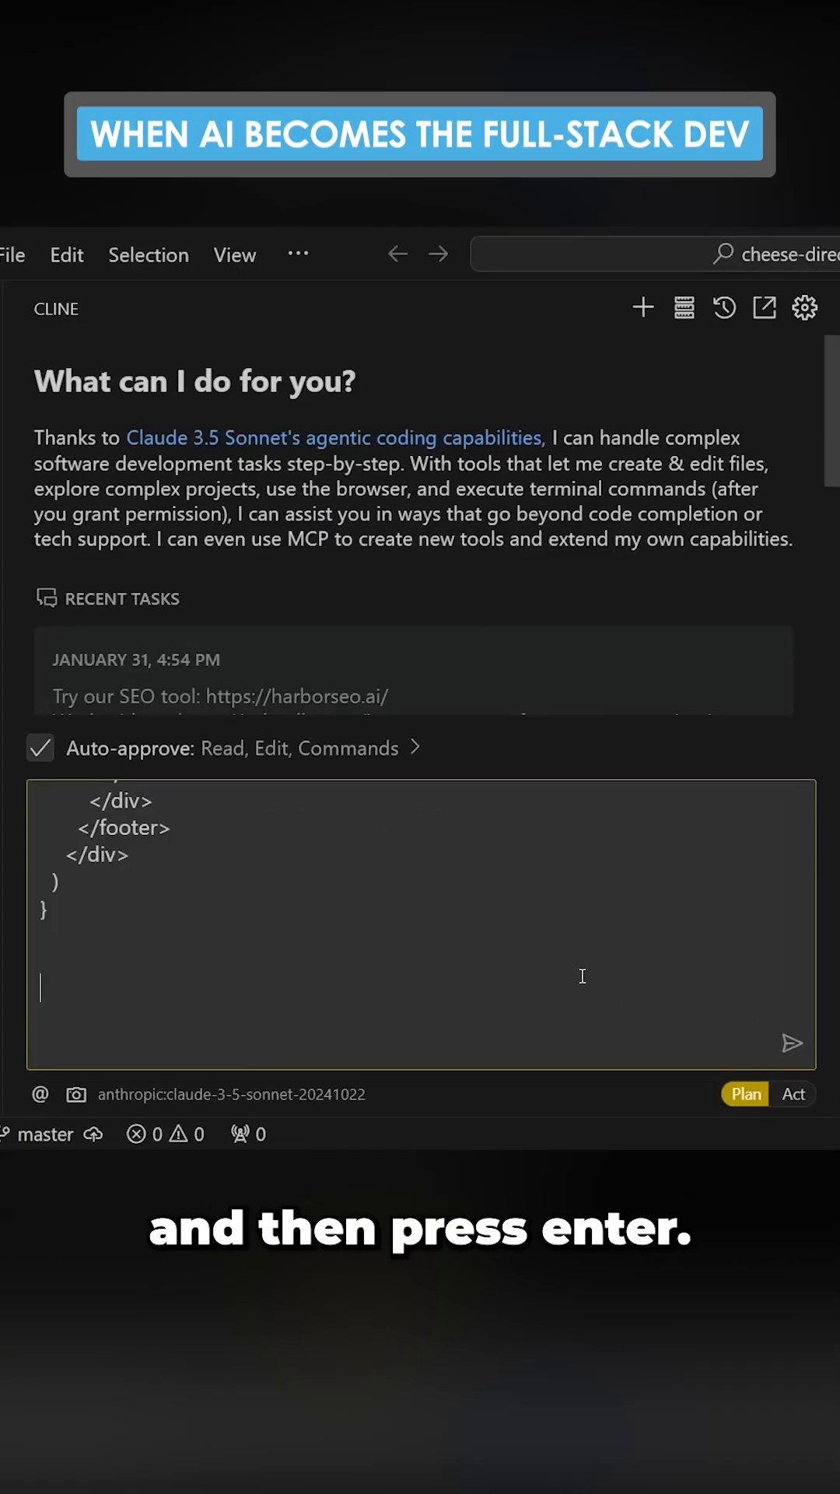
- Submit the pasted cheese SEO website prompt to Cline in Plan mode
{"action": "key", "text": "Return"}
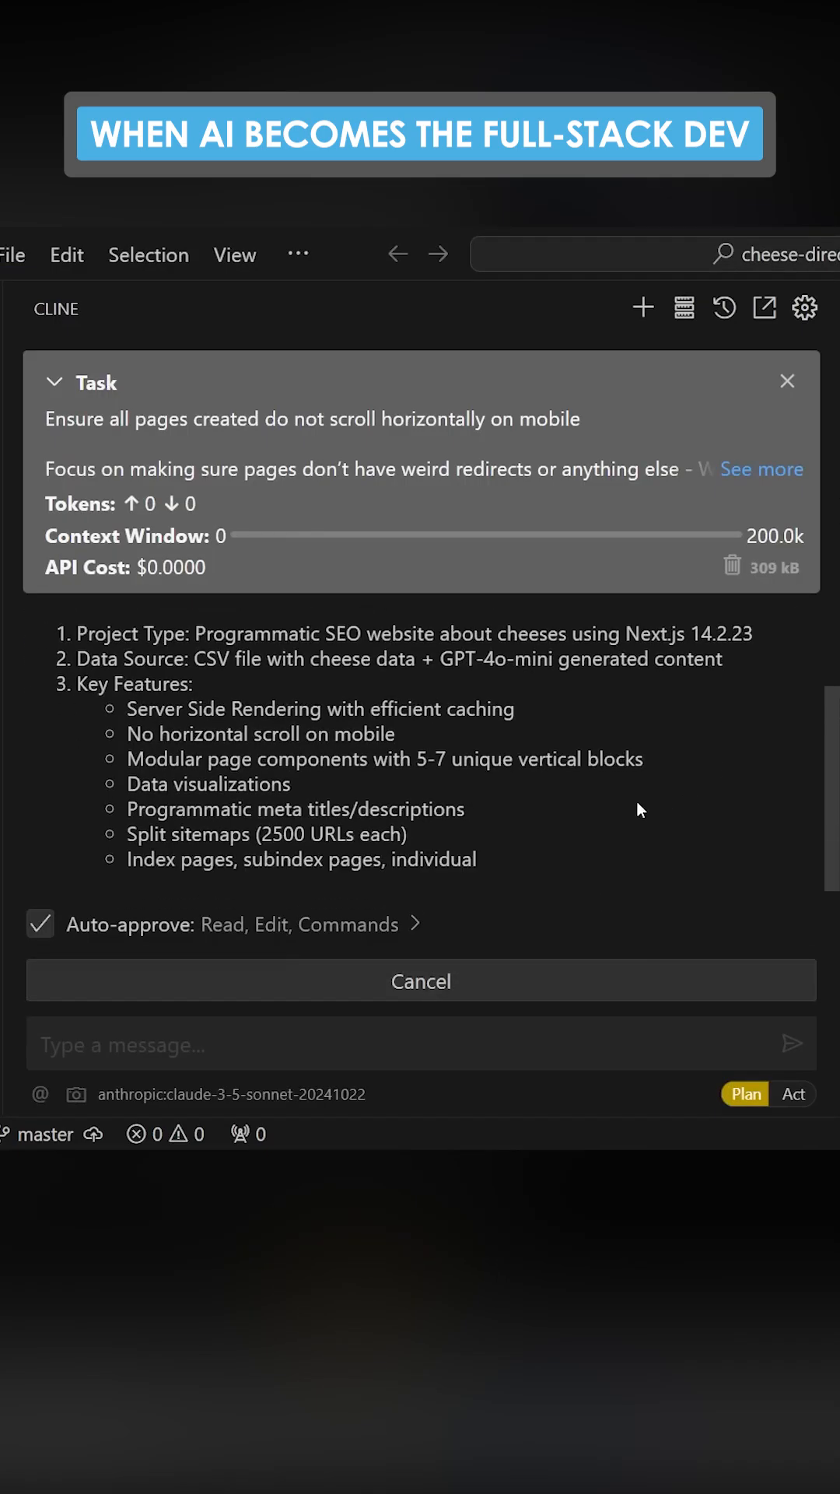
{"action": "scroll", "scroll_direction": "down", "scroll_amount": 3}
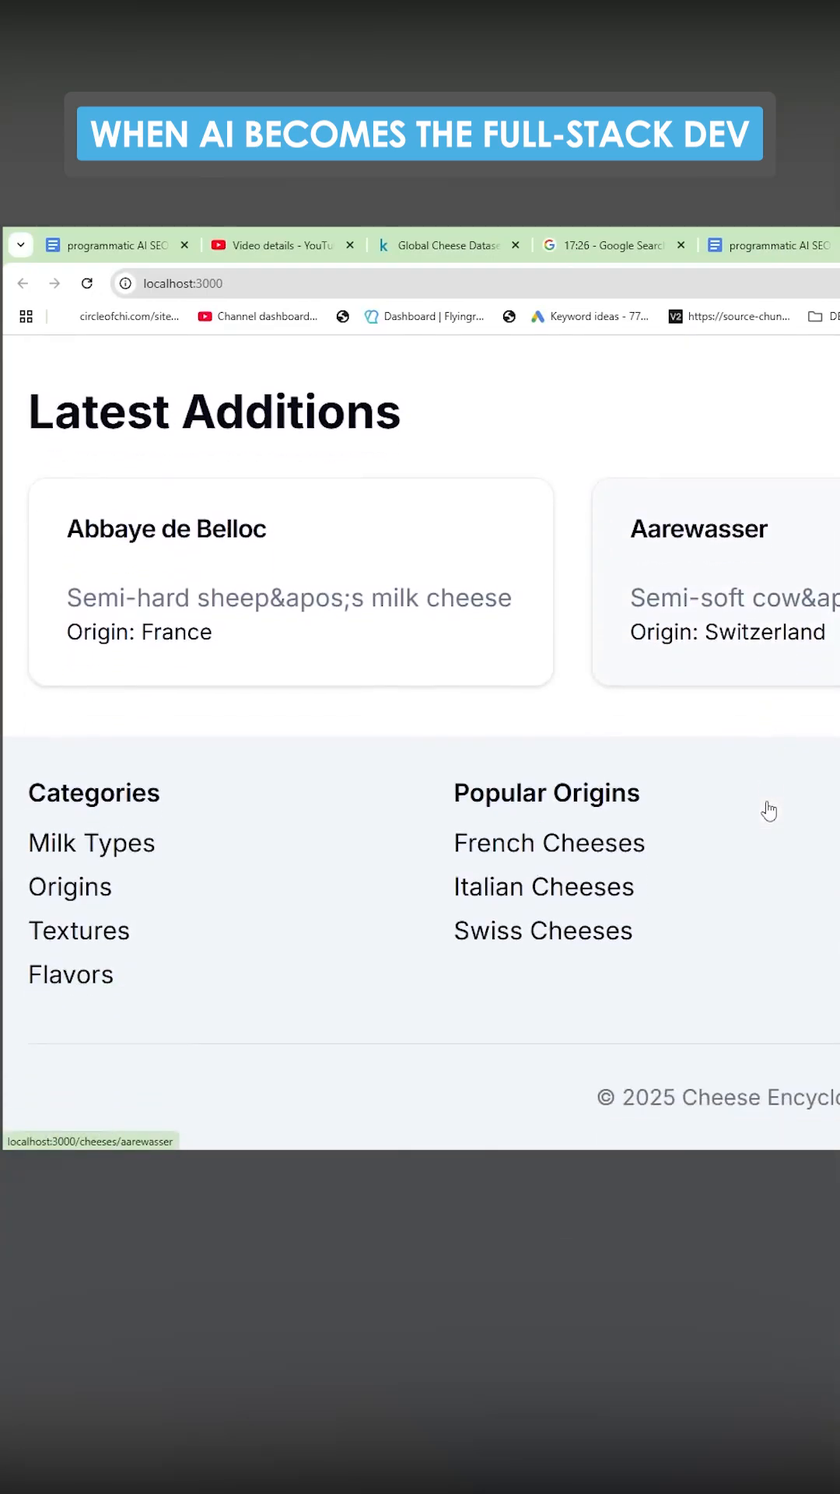
- Scroll the localhost:3000 cheese encyclopedia homepage to the Swedish moose milk cheese fact
{"action": "scroll", "scroll_direction": "up", "scroll_amount": 3}
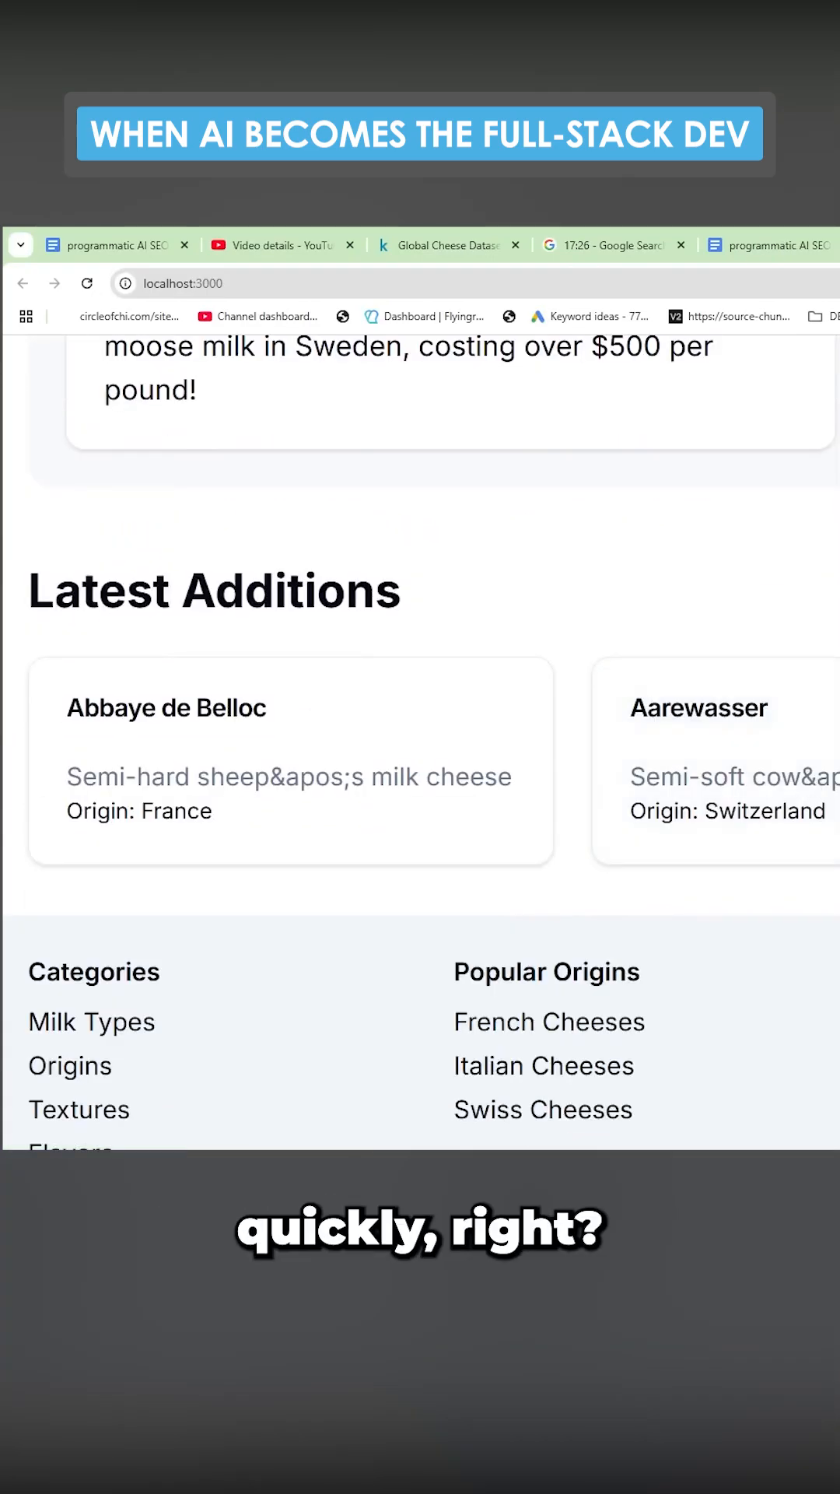